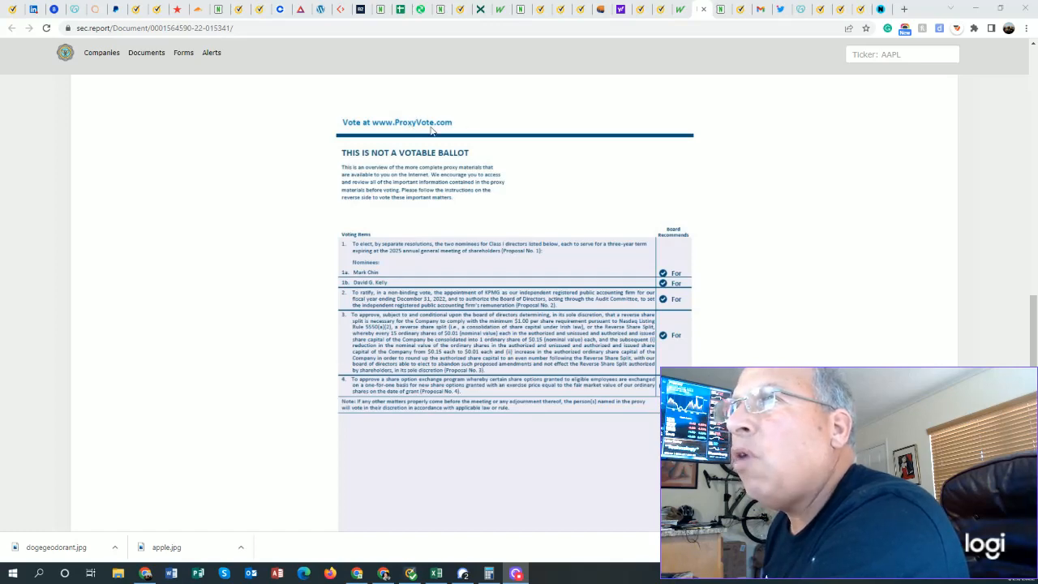
{"action": "scroll", "scroll_direction": "up", "scroll_amount": 3}
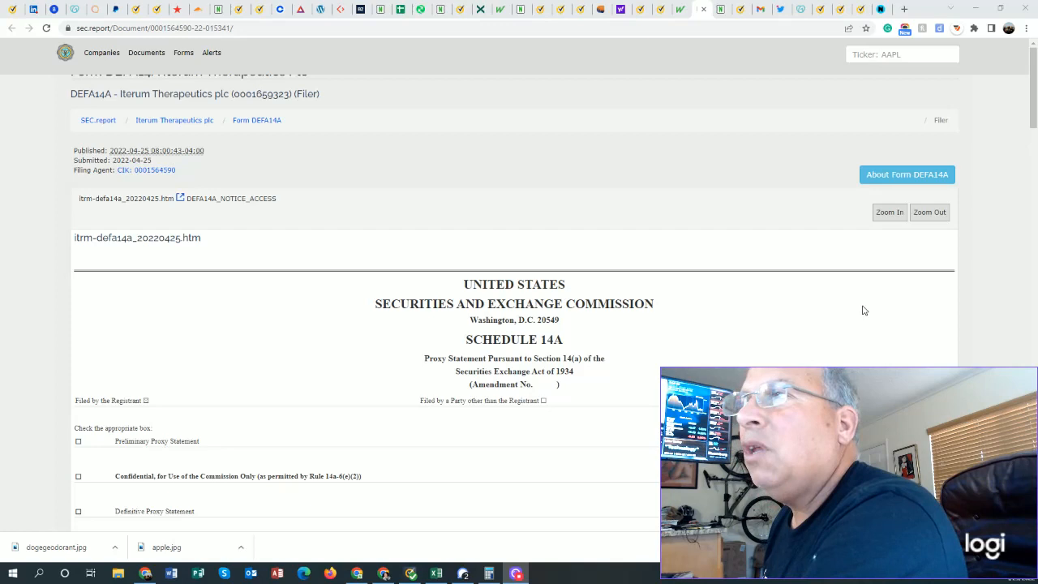
{"action": "mouse_move", "coordinate": [827, 316]}
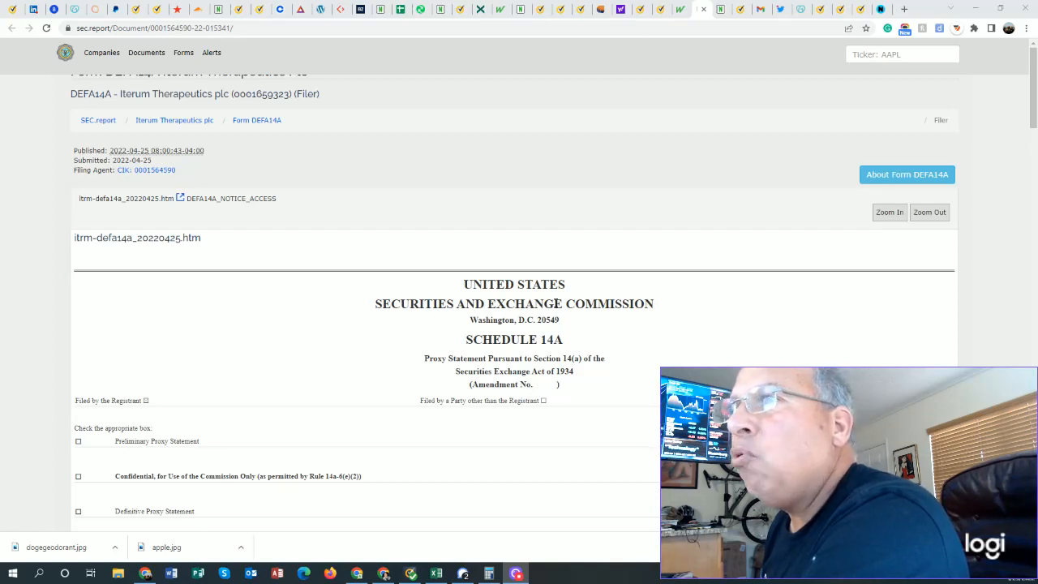
{"action": "scroll", "scroll_direction": "down", "scroll_amount": 3}
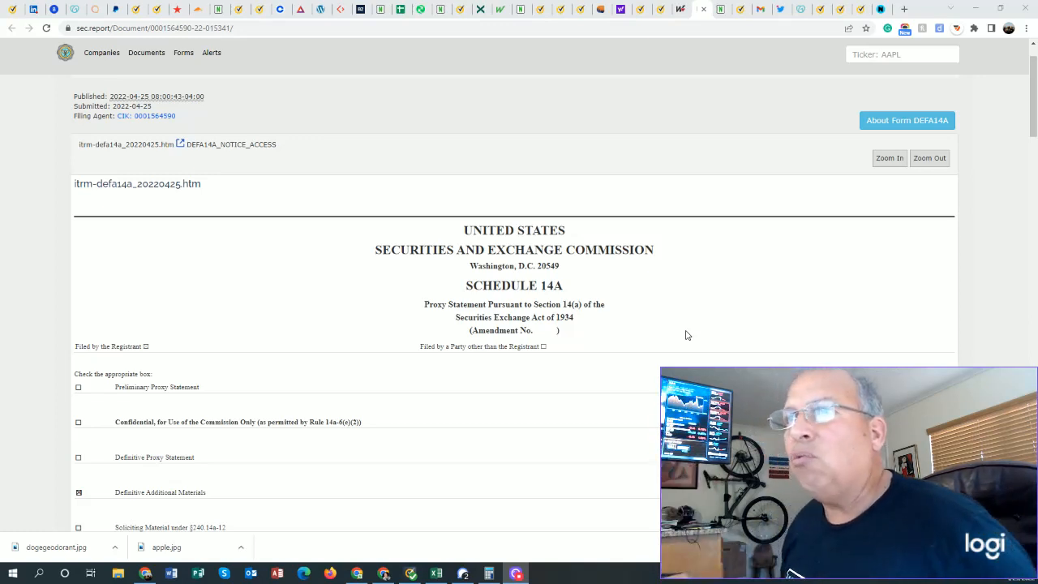
{"action": "scroll", "scroll_direction": "down", "scroll_amount": 3}
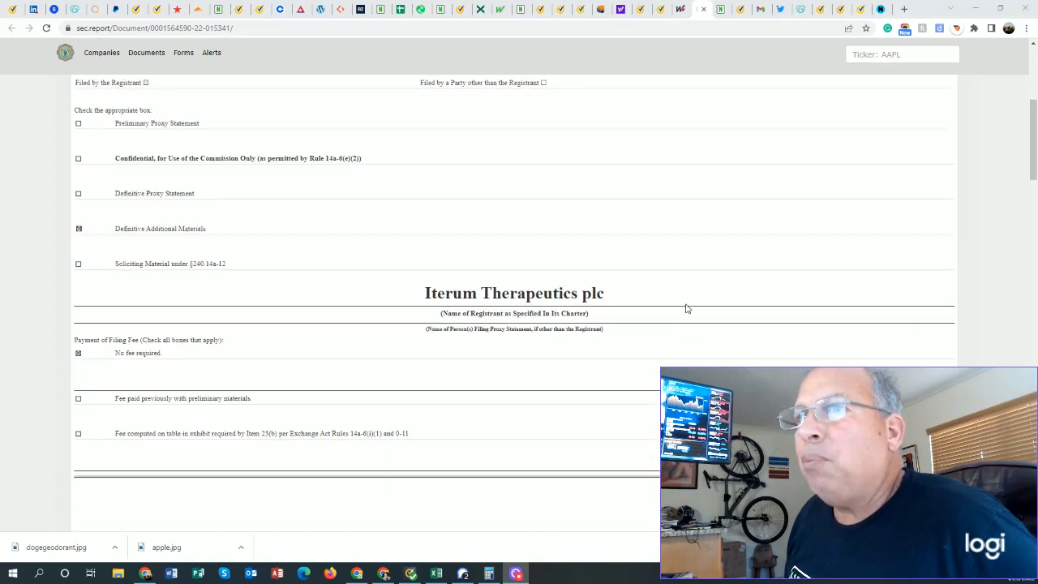
{"action": "scroll", "scroll_direction": "down", "scroll_amount": 3}
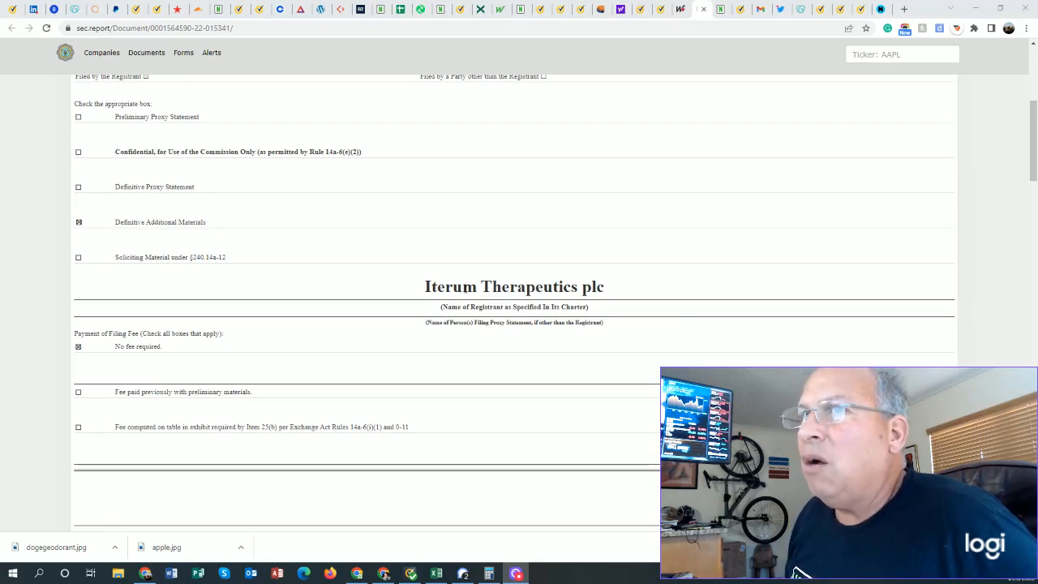
{"action": "scroll", "scroll_direction": "down", "scroll_amount": 3}
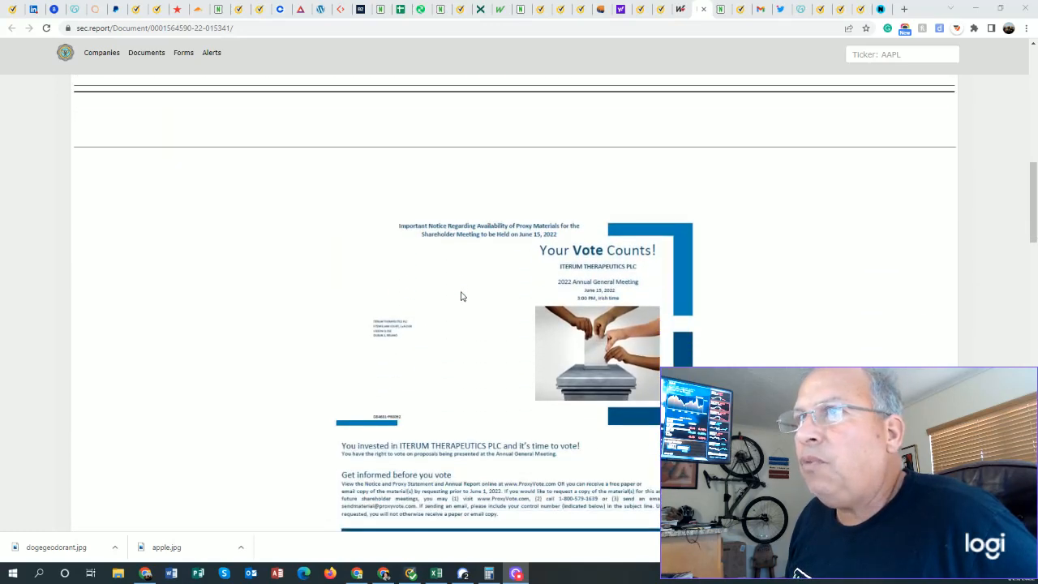
{"action": "scroll", "scroll_direction": "down", "scroll_amount": 3}
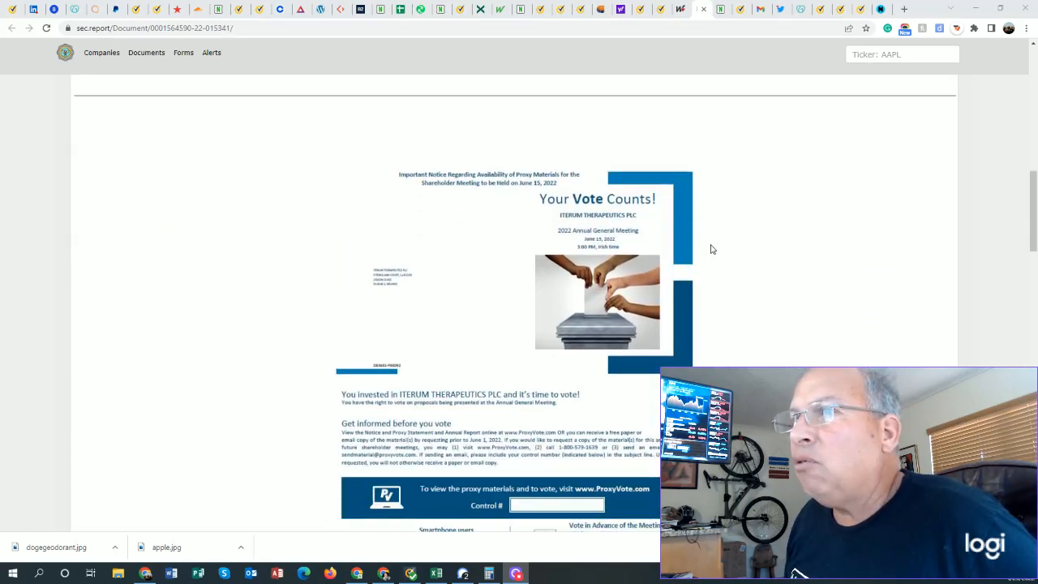
{"action": "scroll", "scroll_direction": "down", "scroll_amount": 3}
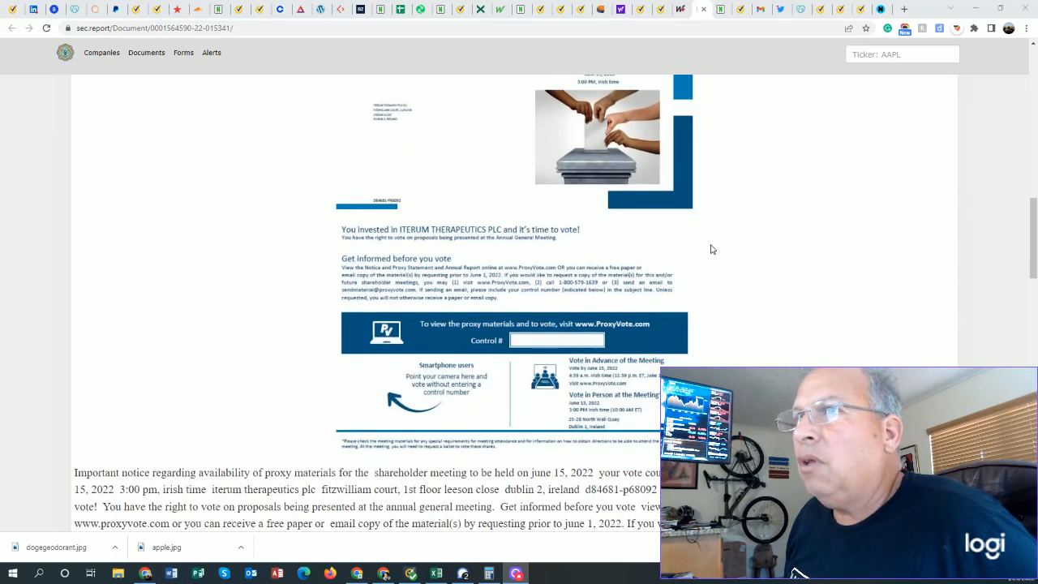
{"action": "mouse_move", "coordinate": [318, 120]}
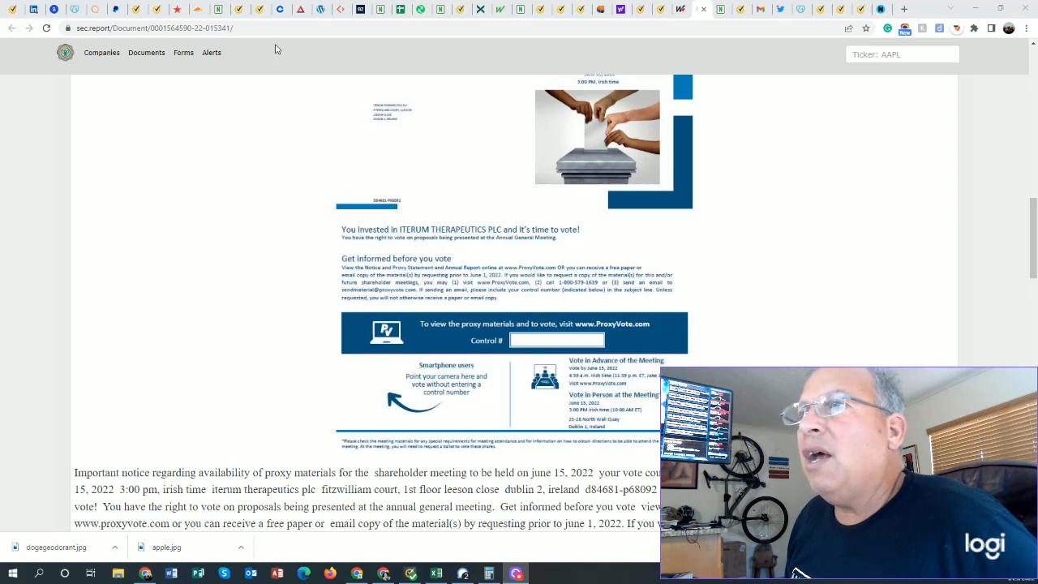
{"action": "scroll", "scroll_direction": "down", "scroll_amount": 3}
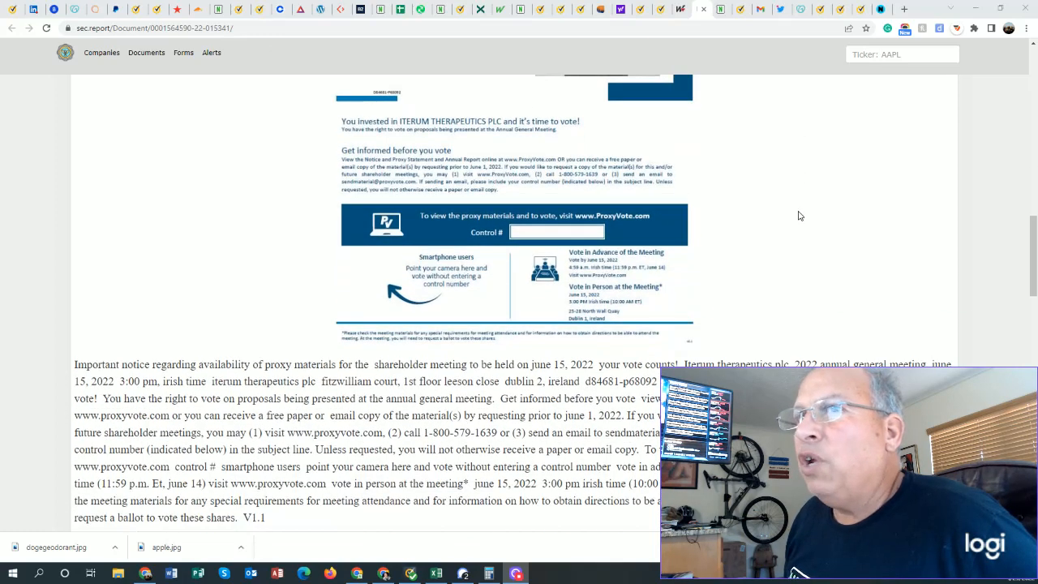
{"action": "scroll", "scroll_direction": "down", "scroll_amount": 3}
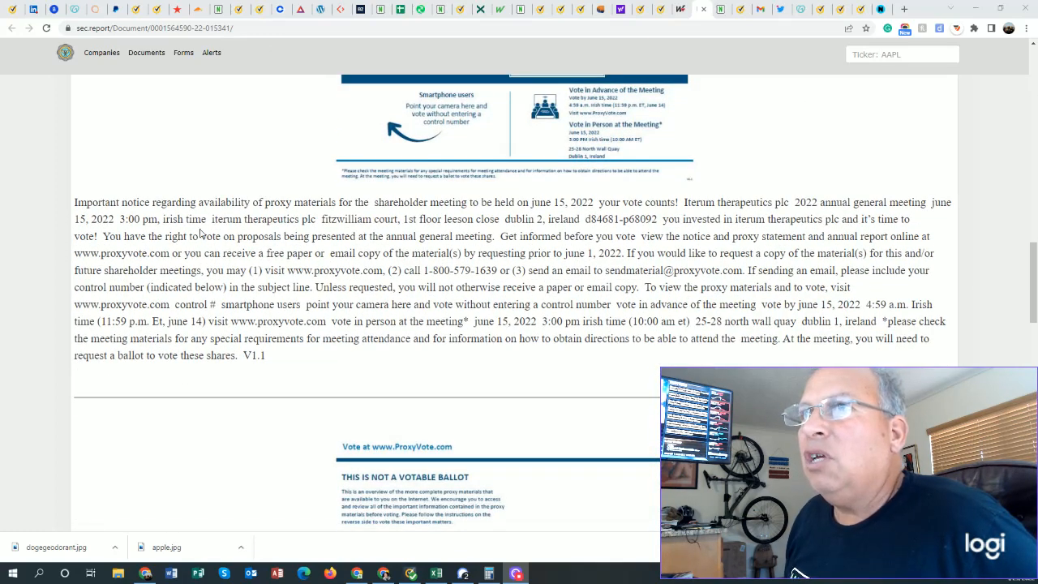
{"action": "mouse_move", "coordinate": [522, 374]}
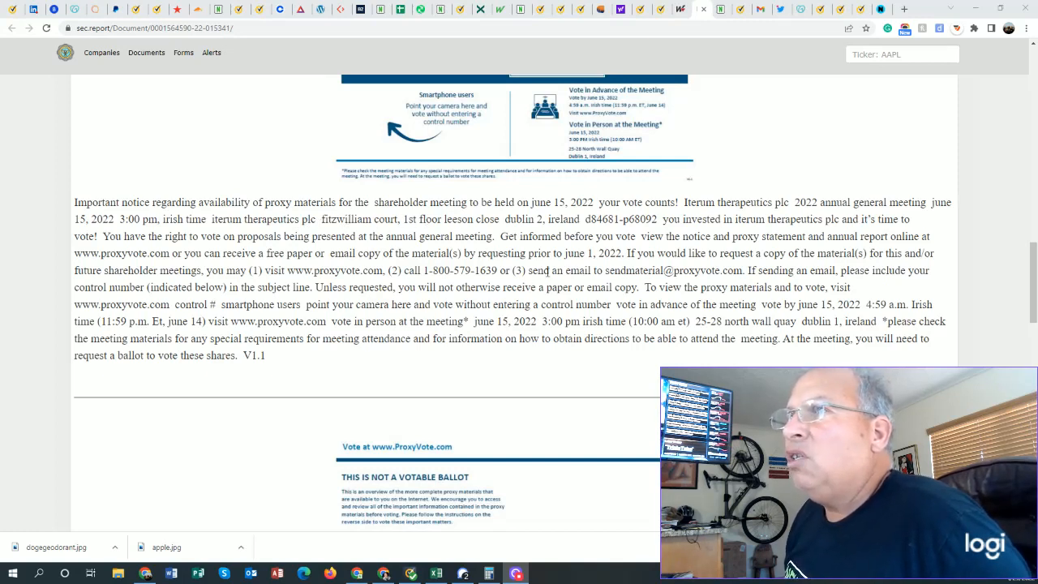
{"action": "mouse_move", "coordinate": [566, 268]}
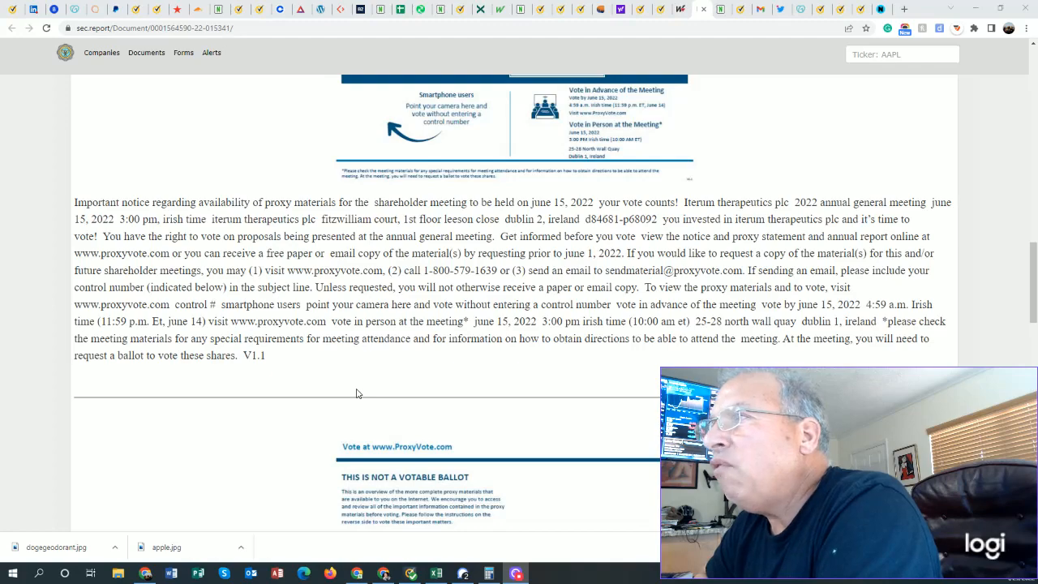
{"action": "mouse_move", "coordinate": [360, 395]}
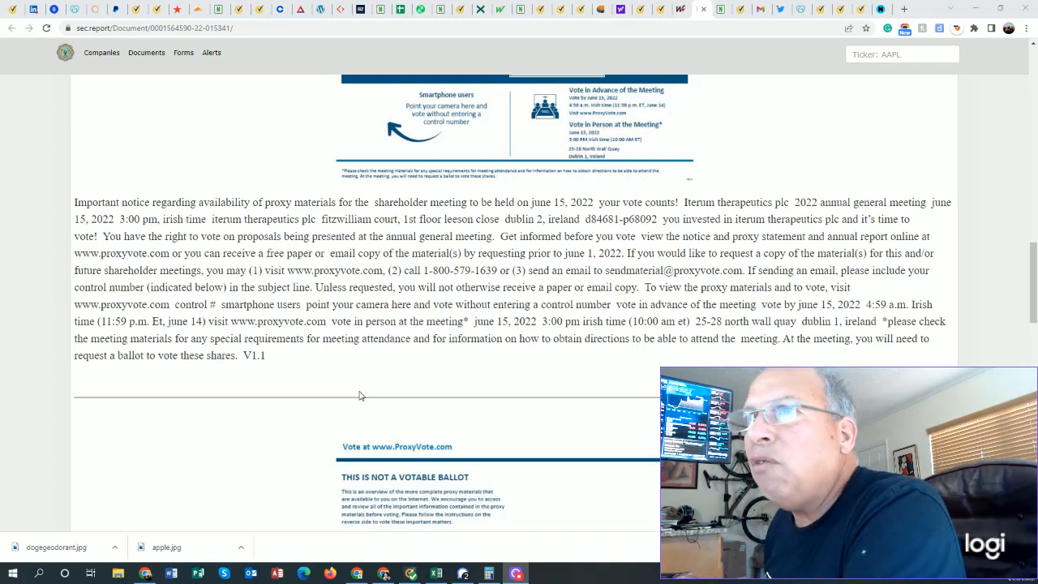
{"action": "scroll", "scroll_direction": "down", "scroll_amount": 3}
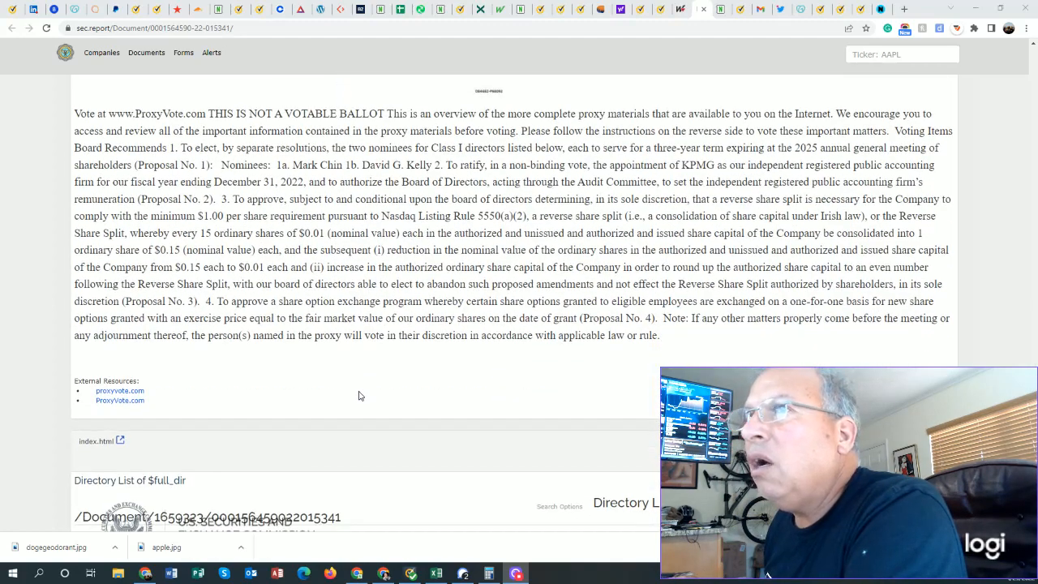
{"action": "scroll", "scroll_direction": "down", "scroll_amount": 3}
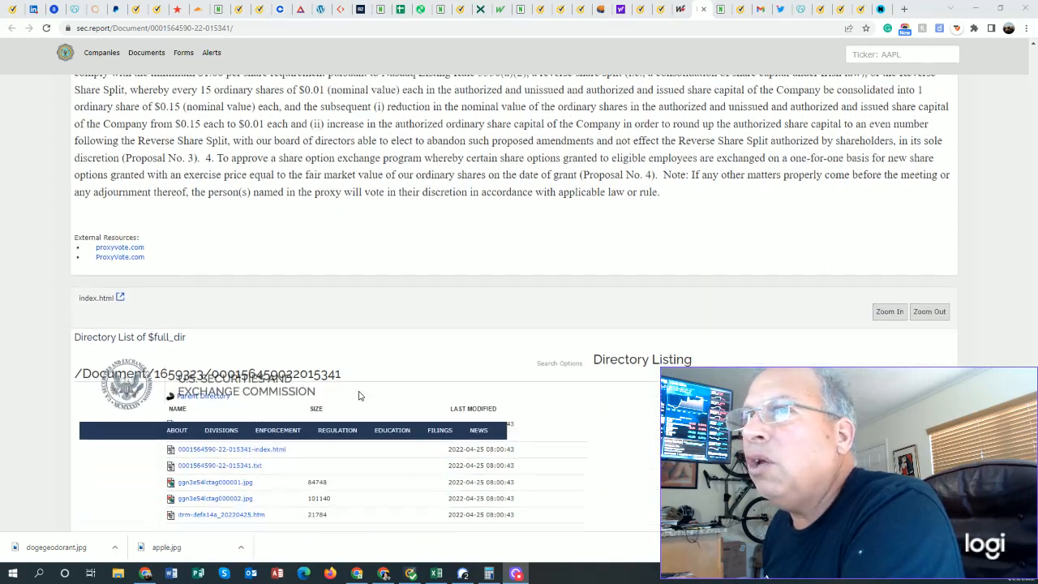
{"action": "scroll", "scroll_direction": "down", "scroll_amount": 3}
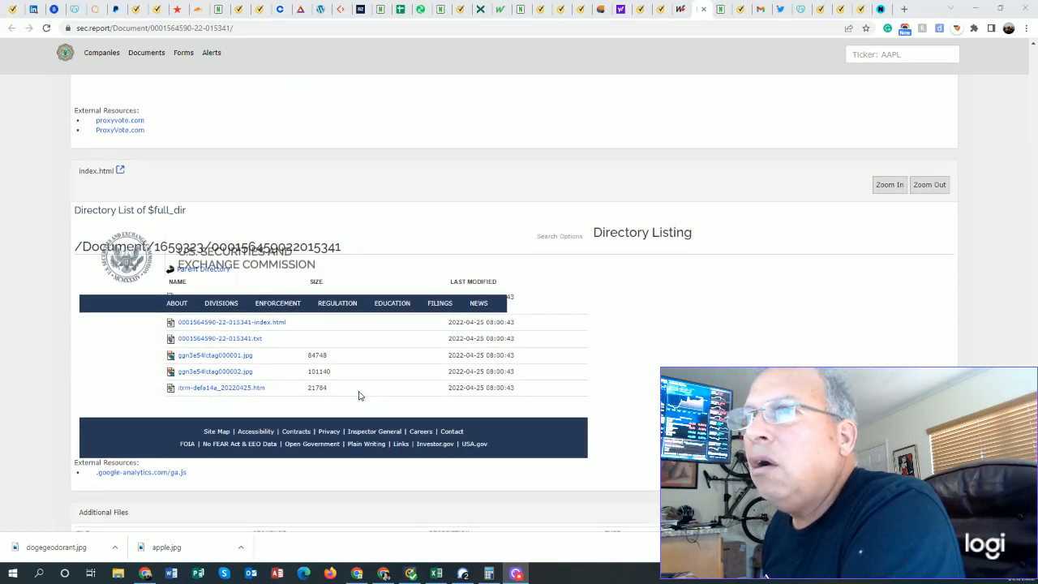
{"action": "scroll", "scroll_direction": "down", "scroll_amount": 3}
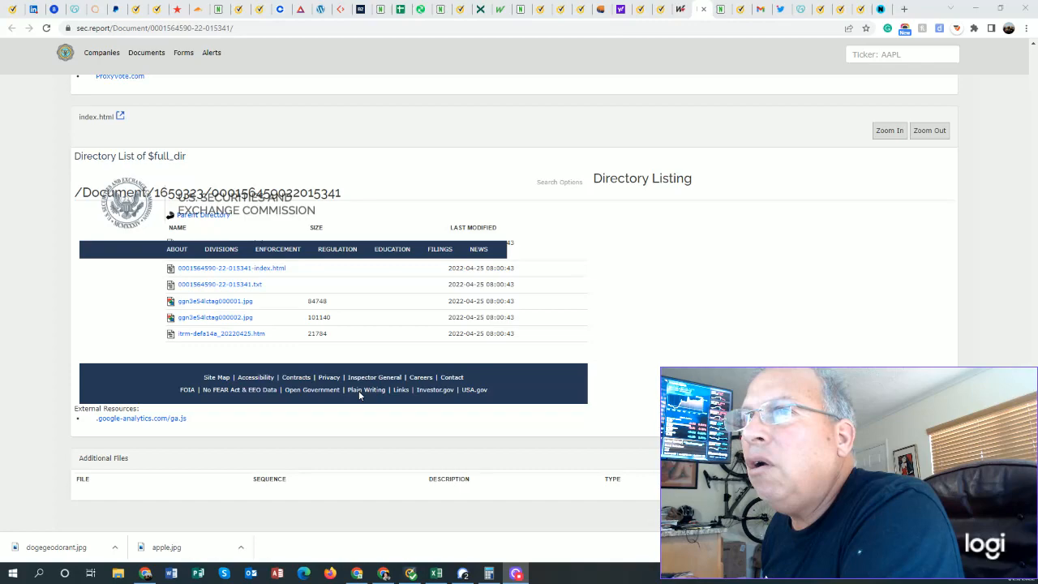
{"action": "scroll", "scroll_direction": "down", "scroll_amount": 3}
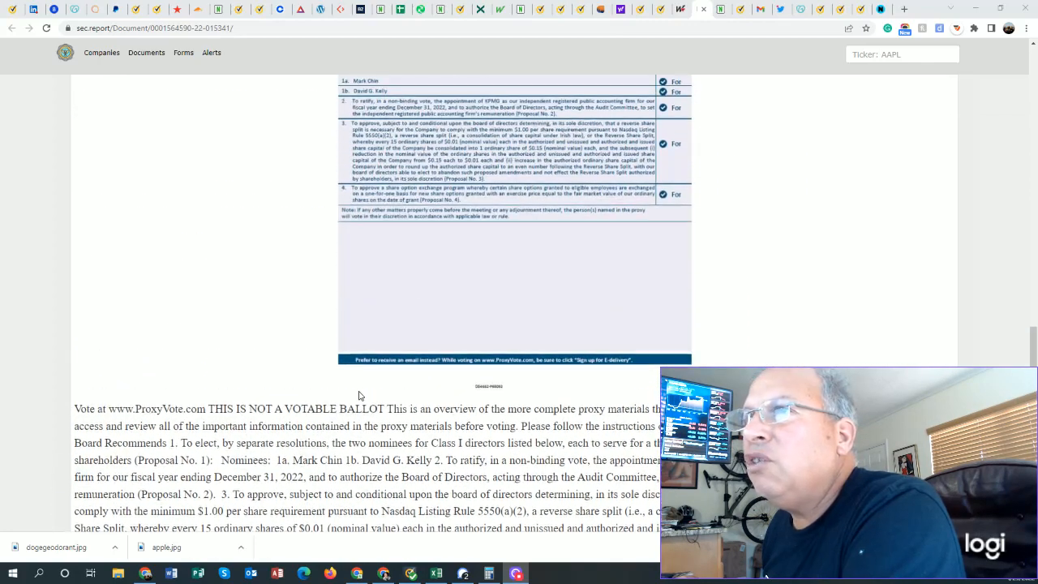
{"action": "scroll", "scroll_direction": "down", "scroll_amount": 3}
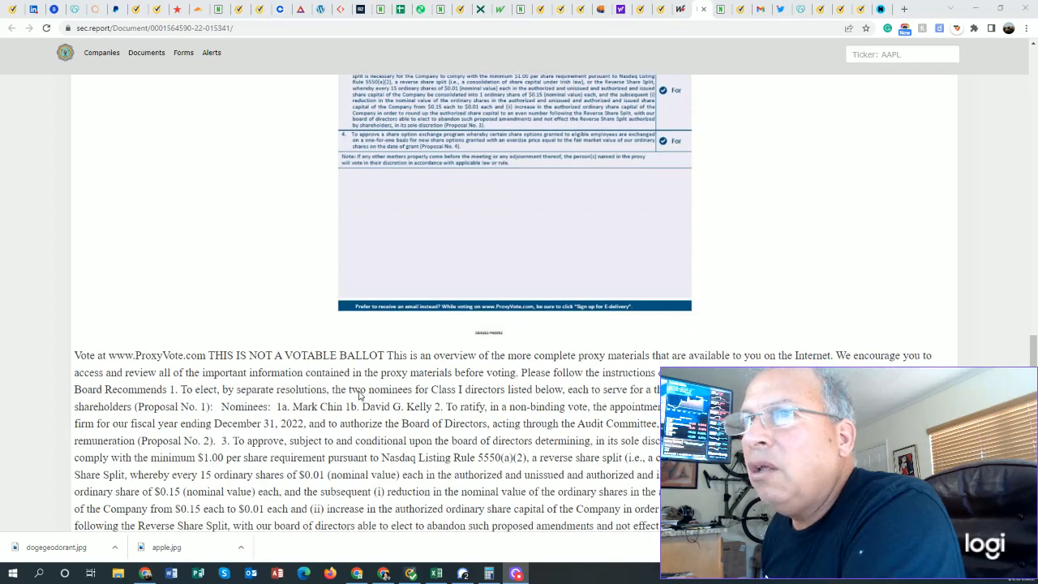
{"action": "scroll", "scroll_direction": "down", "scroll_amount": 3}
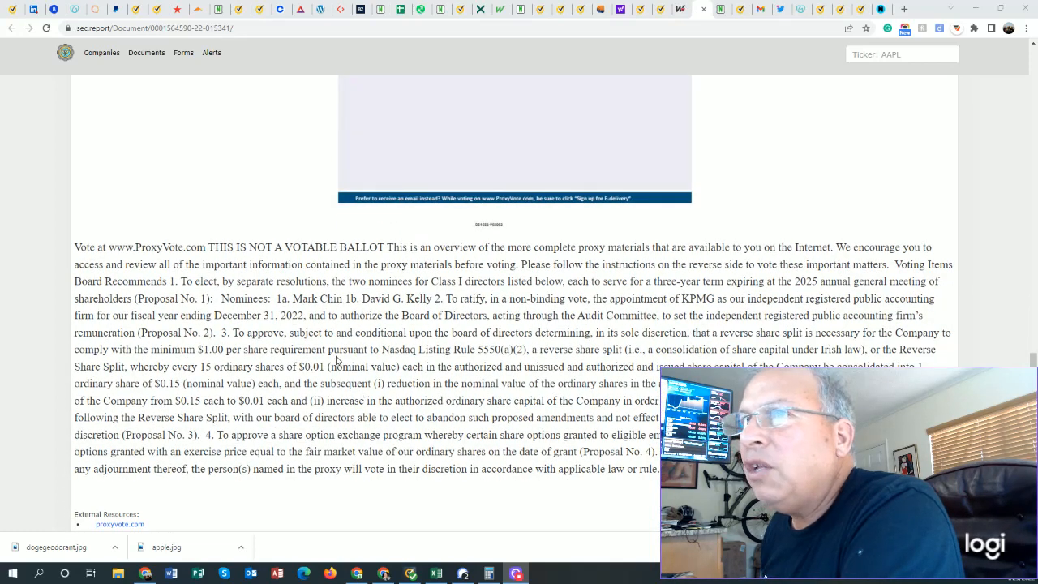
{"action": "mouse_move", "coordinate": [366, 345]}
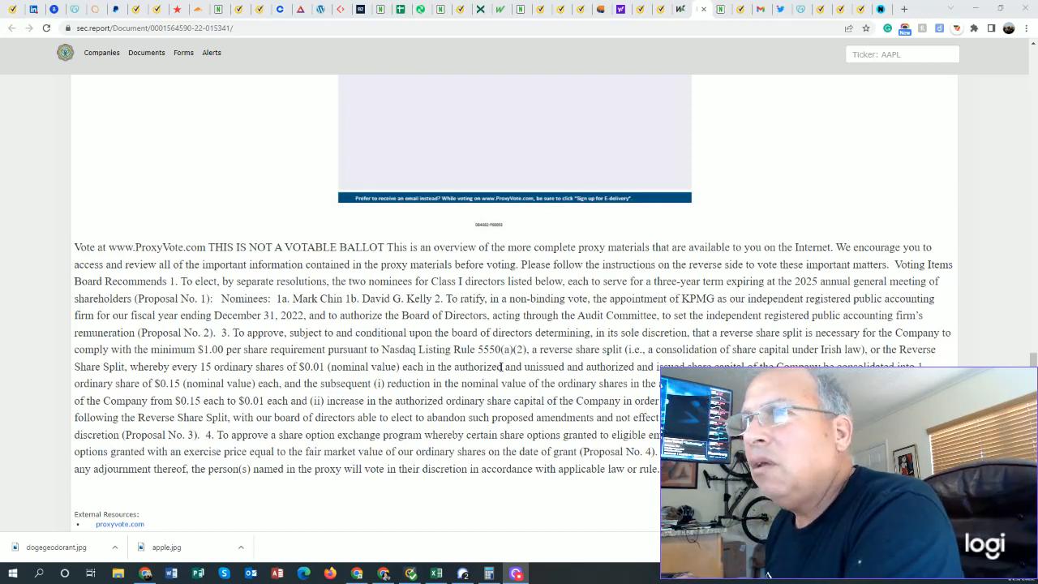
{"action": "scroll", "scroll_direction": "down", "scroll_amount": 3}
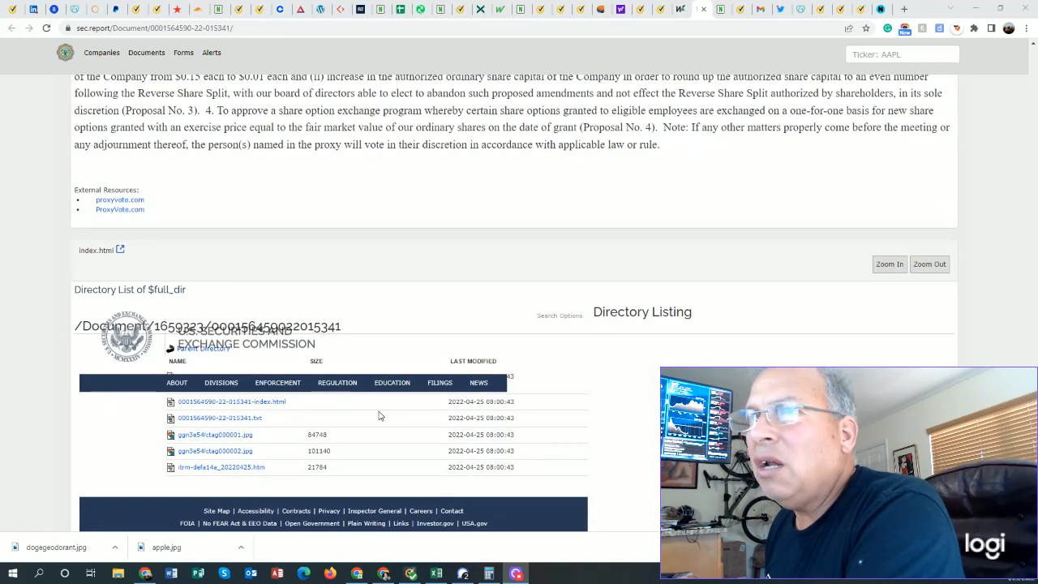